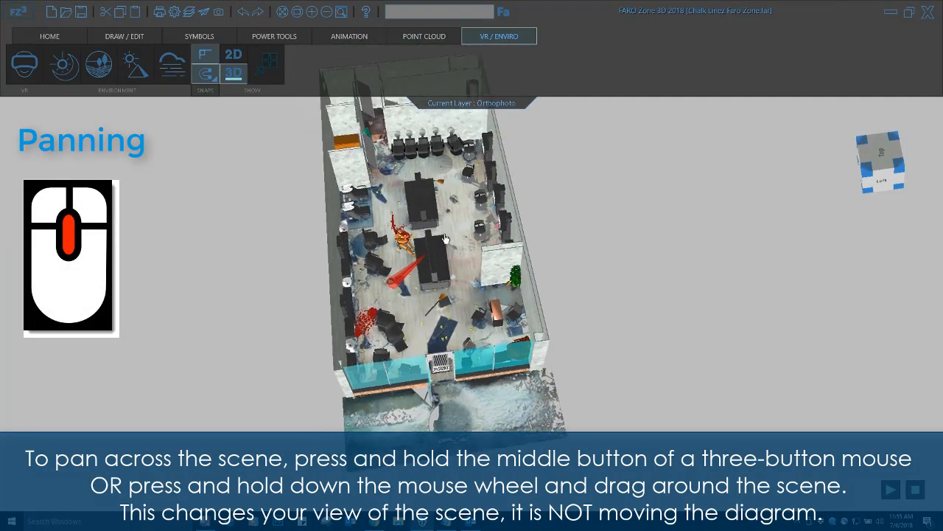
Pan the salon sideways and down so the room sits lower in the view.
left_click_drag(443, 236, 398, 170)
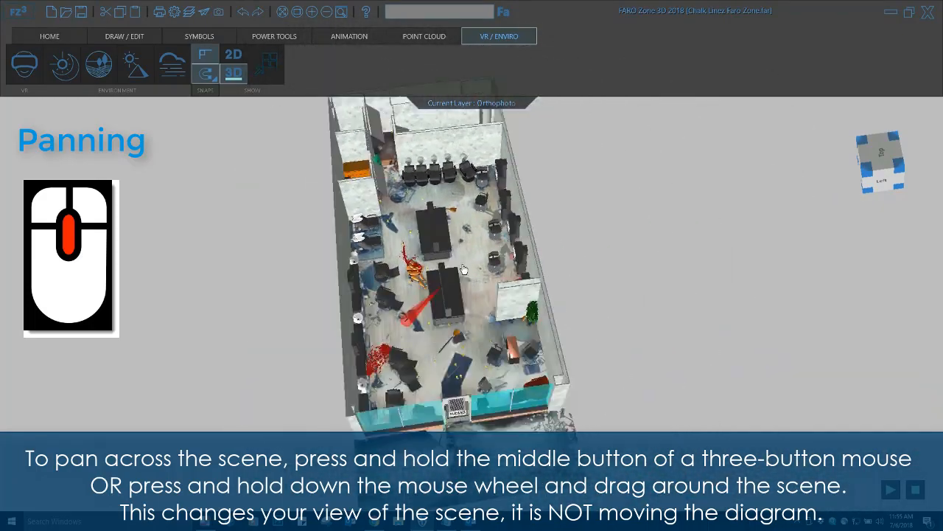
left_click_drag(462, 268, 545, 289)
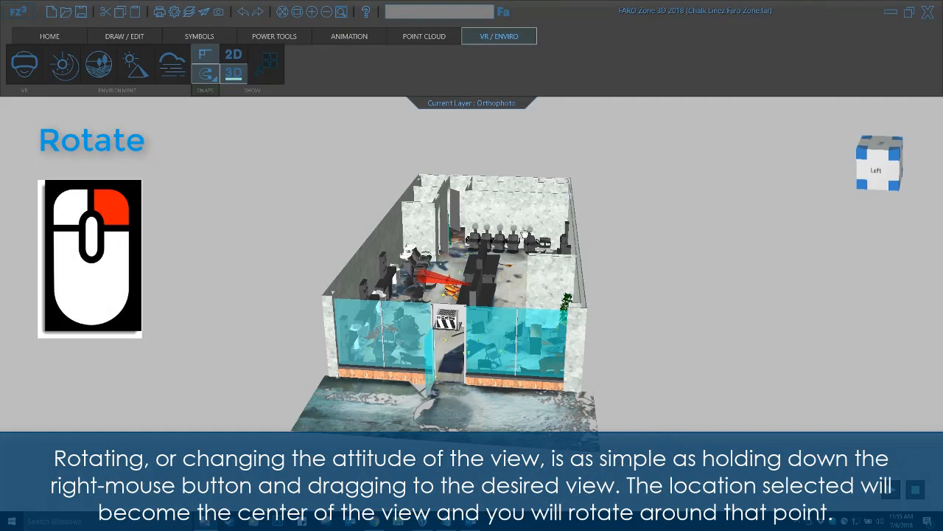
mouse_move(457, 263)
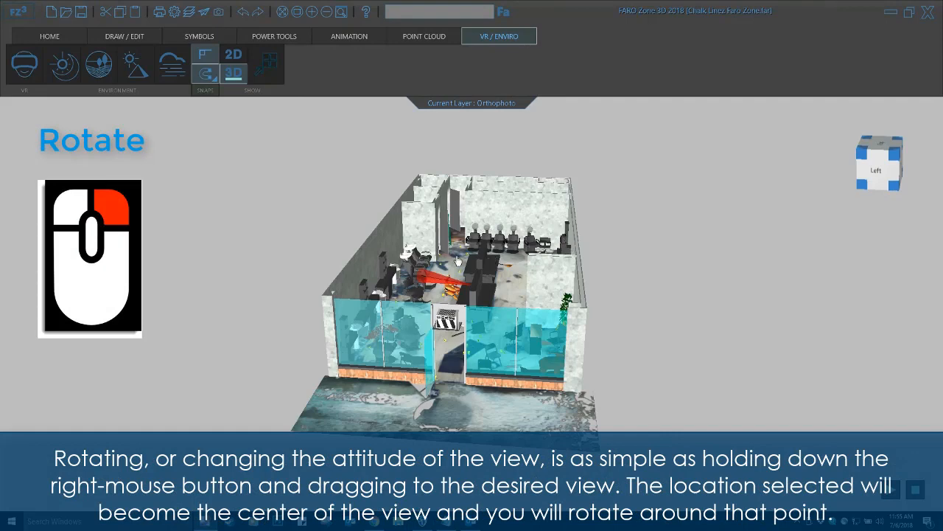
mouse_move(415, 317)
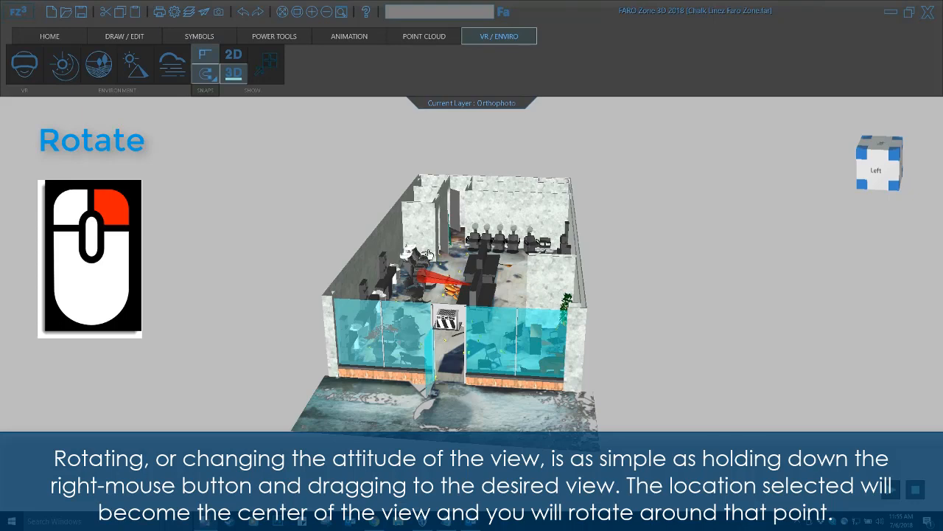
Orbit the room to a diagonal overhead view and around the chair to its side.
left_click_drag(428, 253, 413, 254)
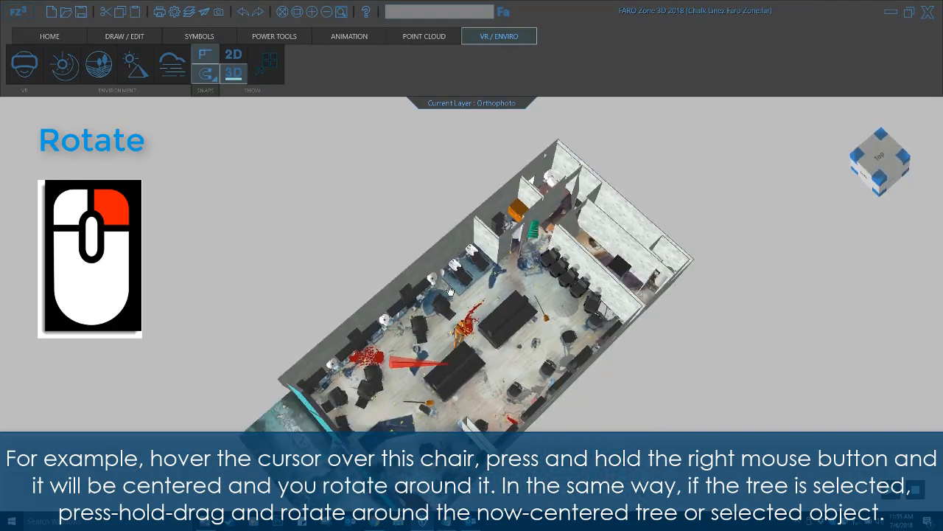
left_click_drag(448, 289, 419, 233)
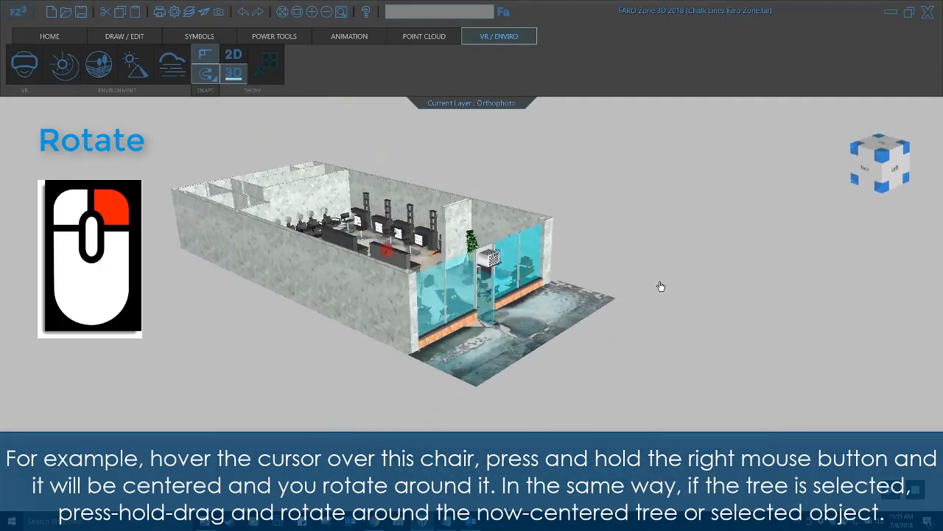
left_click_drag(660, 286, 635, 298)
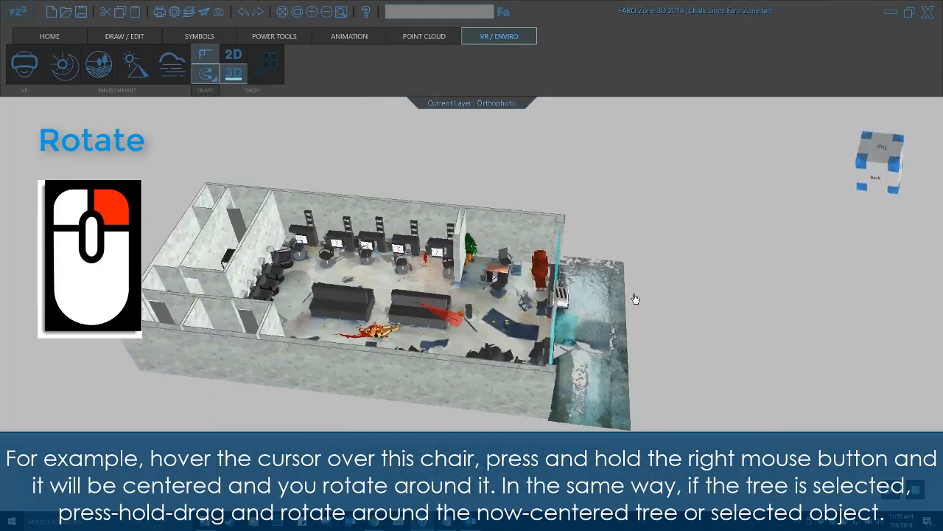
Tilt to look down, rotate back to the glass-front view and centre the room.
left_click_drag(635, 297, 404, 209)
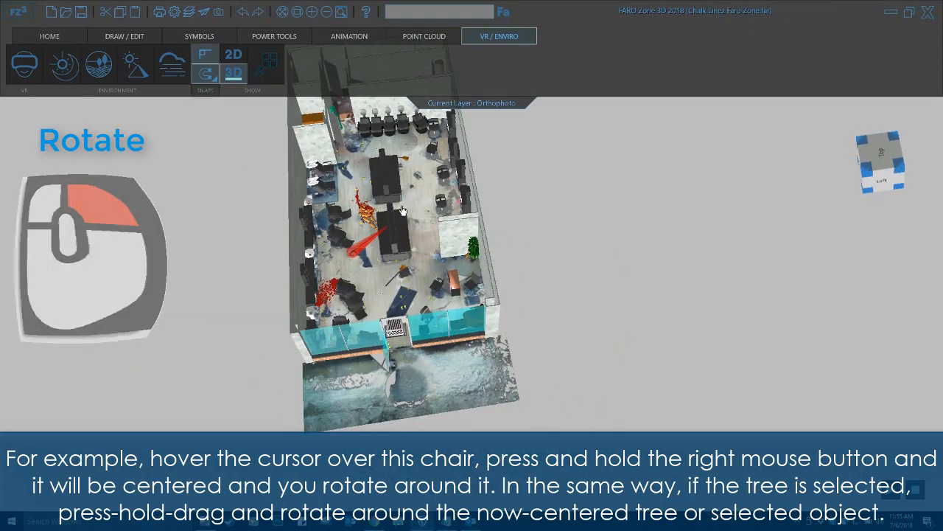
left_click_drag(401, 210, 533, 273)
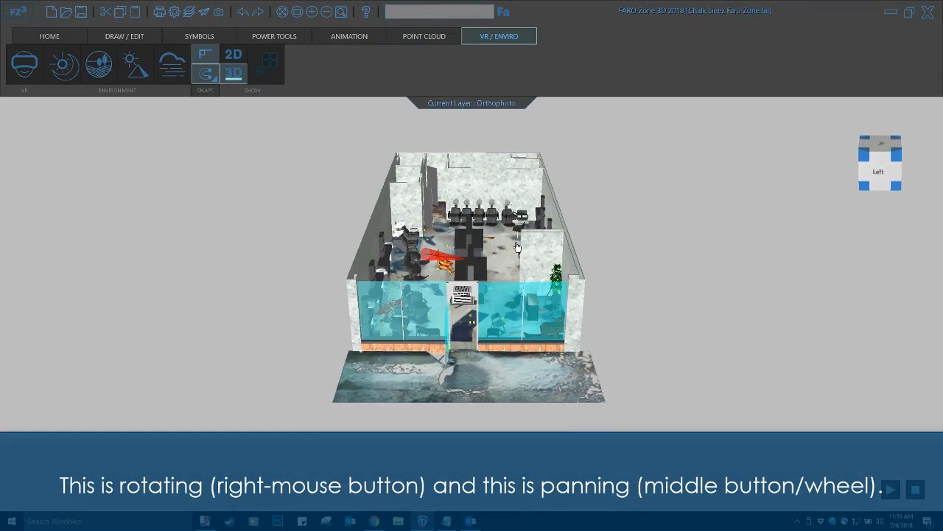
left_click_drag(515, 246, 456, 243)
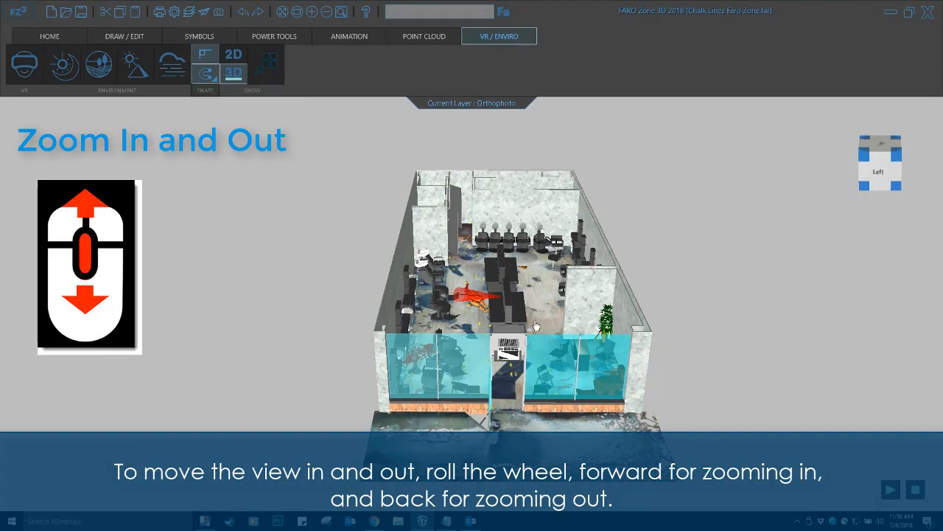
Zoom in close on the styling chairs and the red floor marker, then back out.
scroll("up", 3)
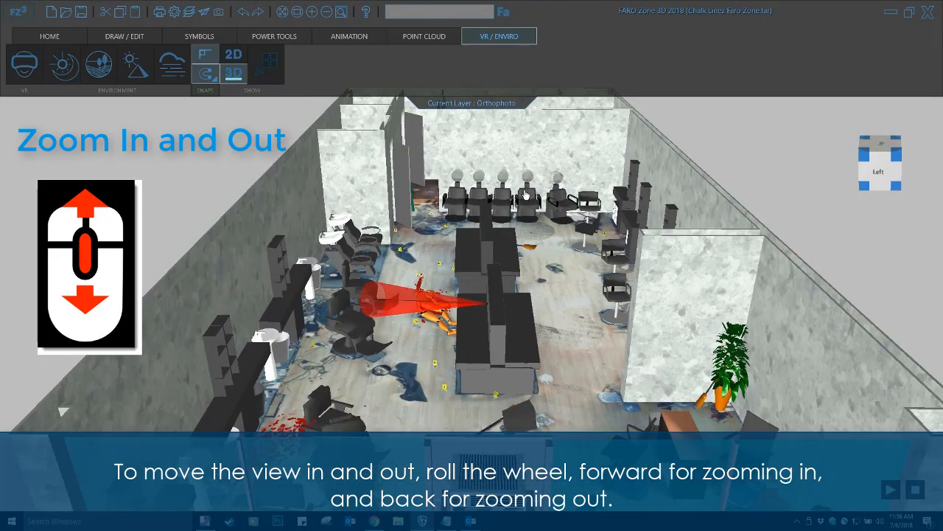
scroll("down", 3)
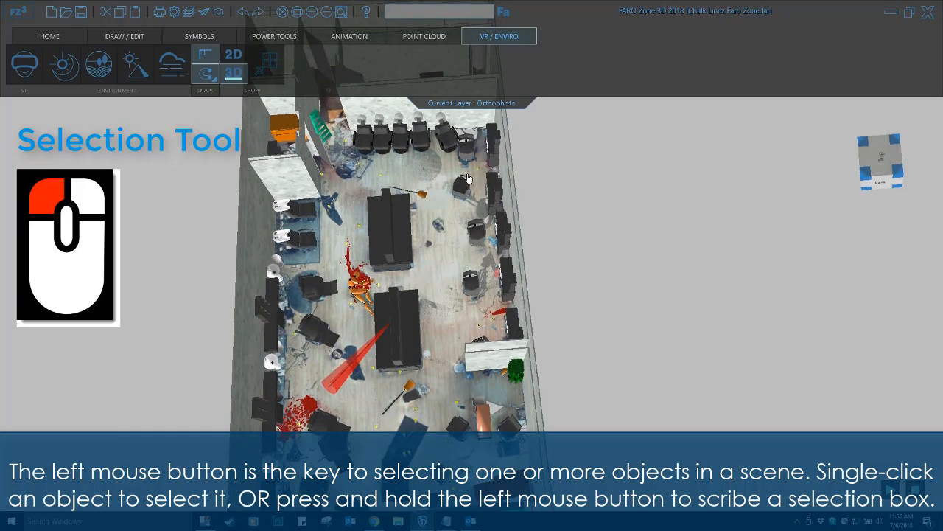
mouse_move(430, 168)
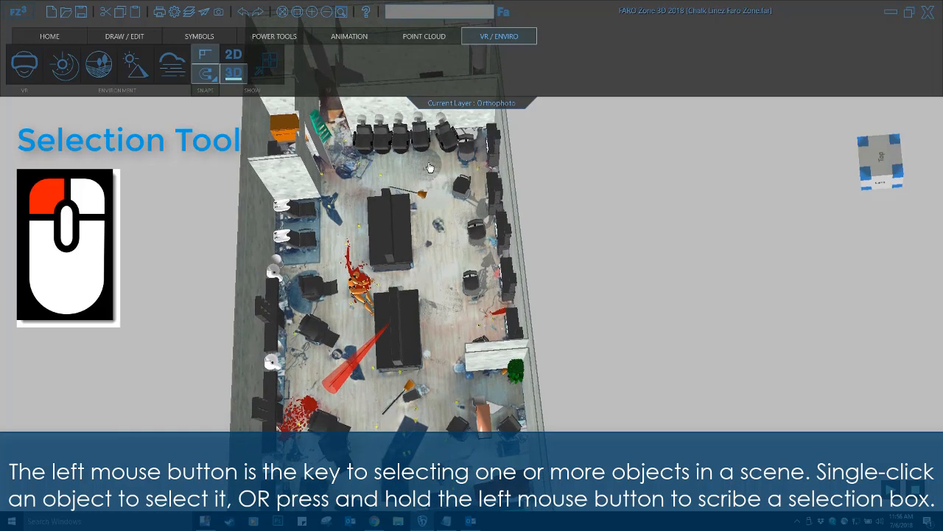
Scribe selection boxes over scene objects and beside the right-wall chairs.
left_click_drag(428, 165, 507, 249)
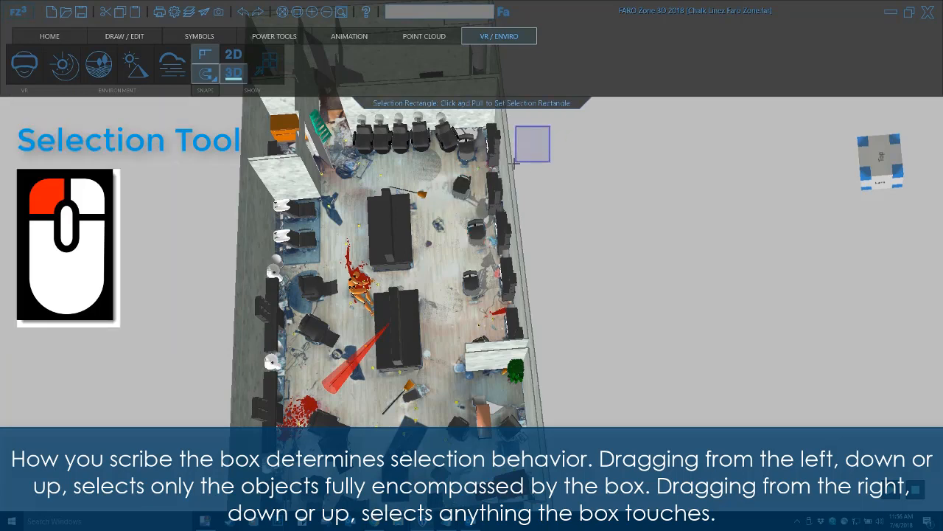
left_click_drag(530, 144, 449, 251)
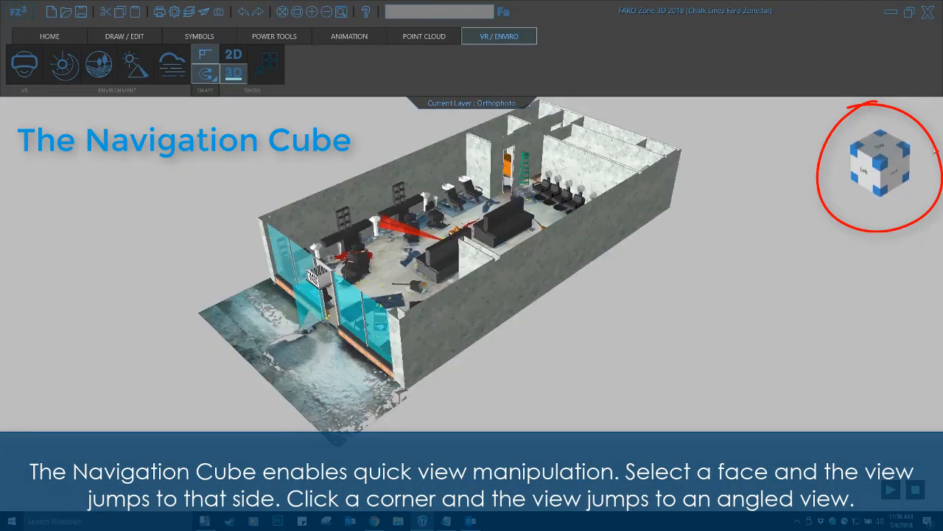
Jump to angled corner views of the salon via the Navigation Cube corners.
left_click(896, 155)
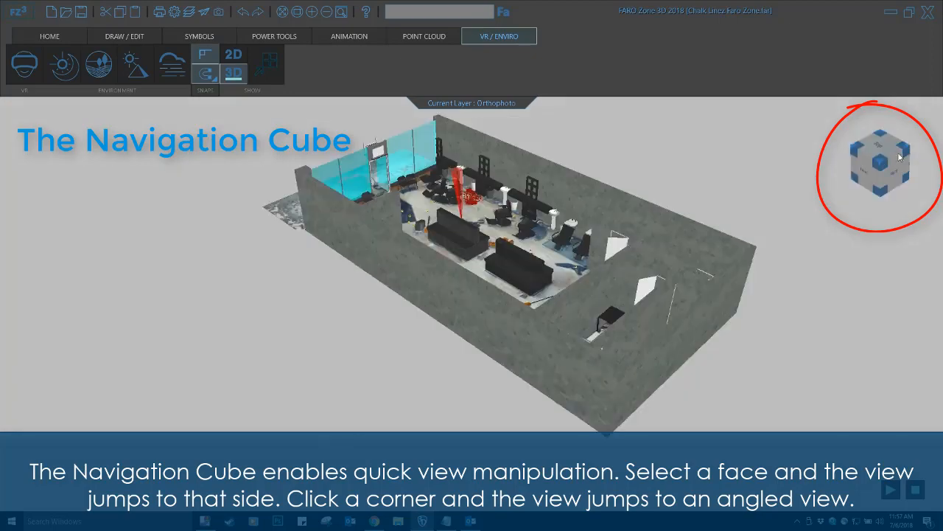
left_click(857, 171)
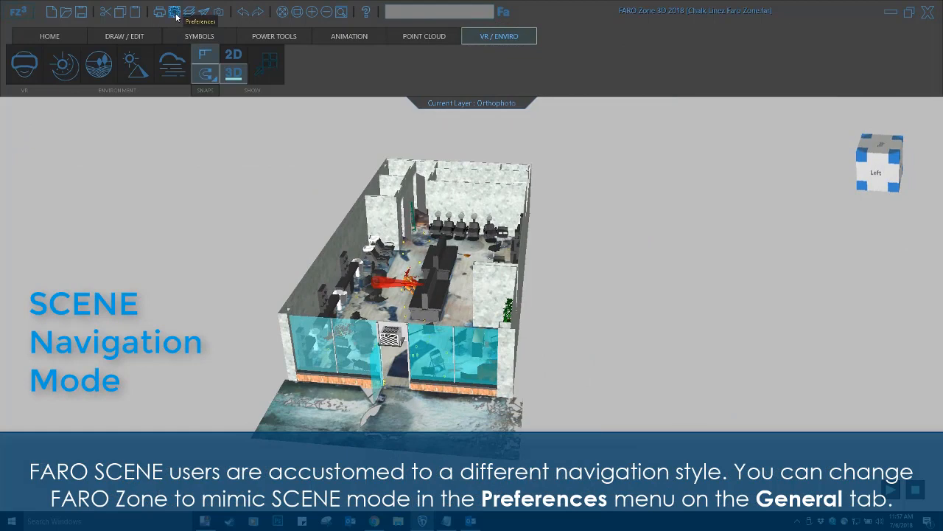
Enable SCENE Navigation Mode in the General preferences and close the dialog.
left_click(174, 12)
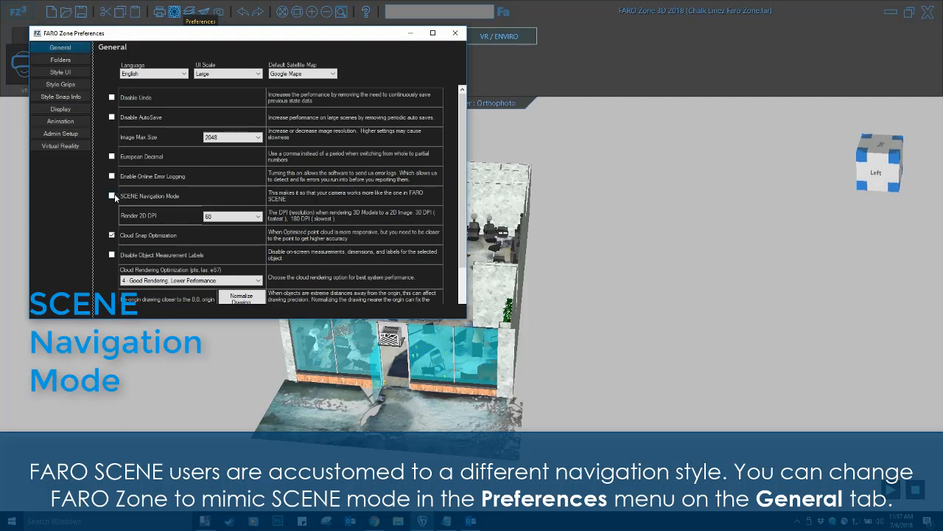
left_click(112, 196)
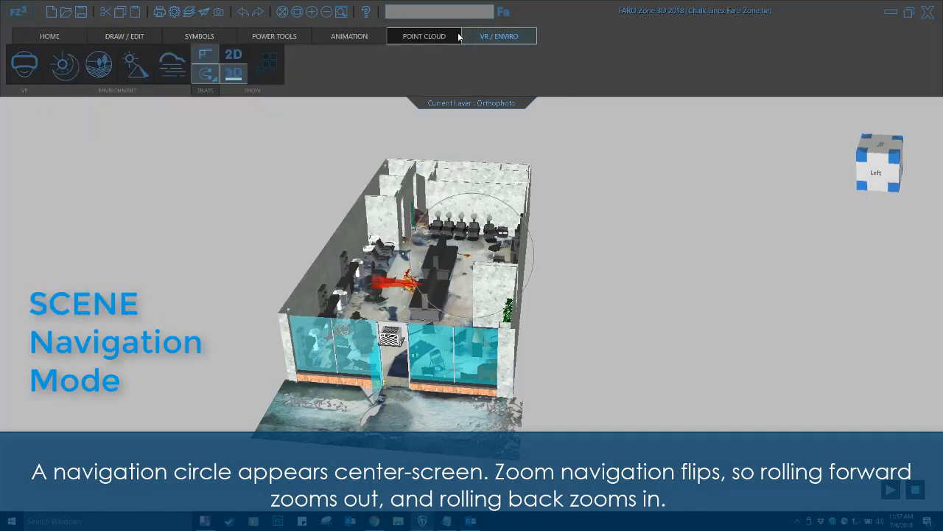
mouse_move(516, 227)
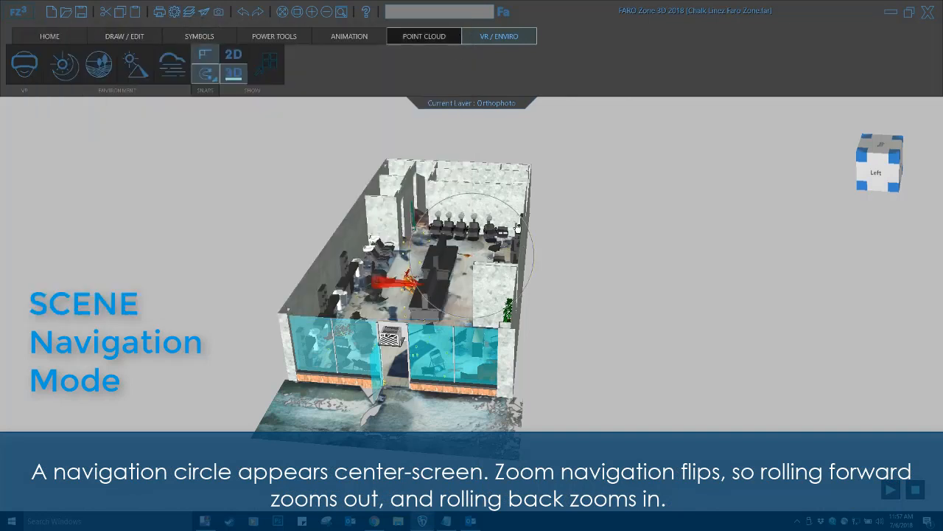
mouse_move(425, 280)
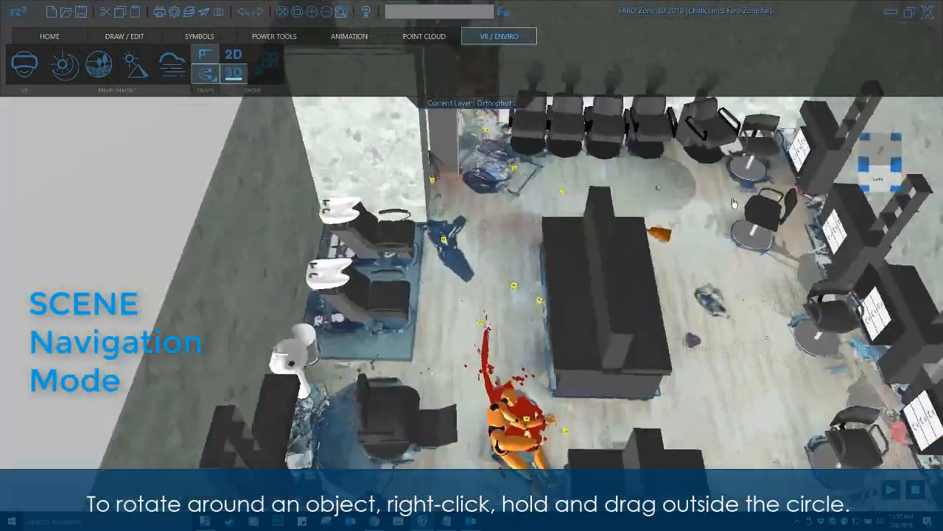
Orbit around the chairs inside the salon and bring up the File menu.
left_click_drag(734, 204, 715, 221)
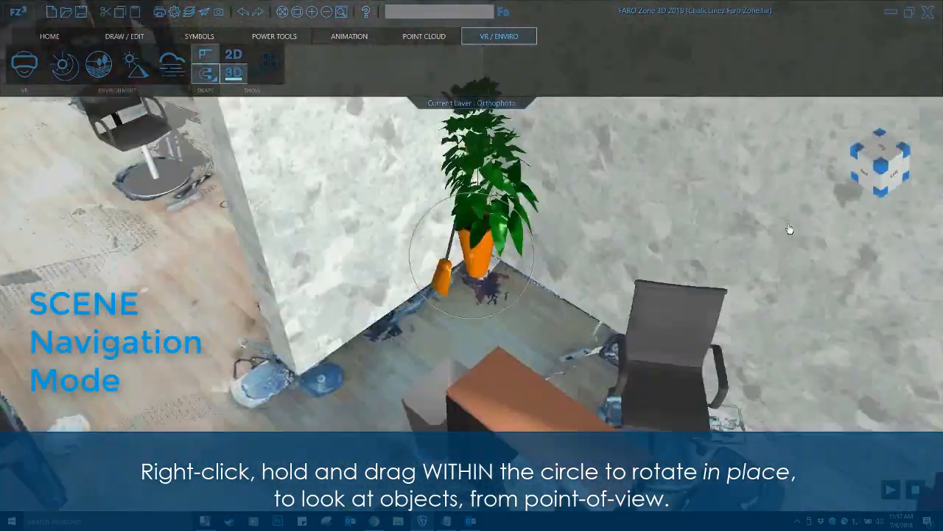
left_click(50, 11)
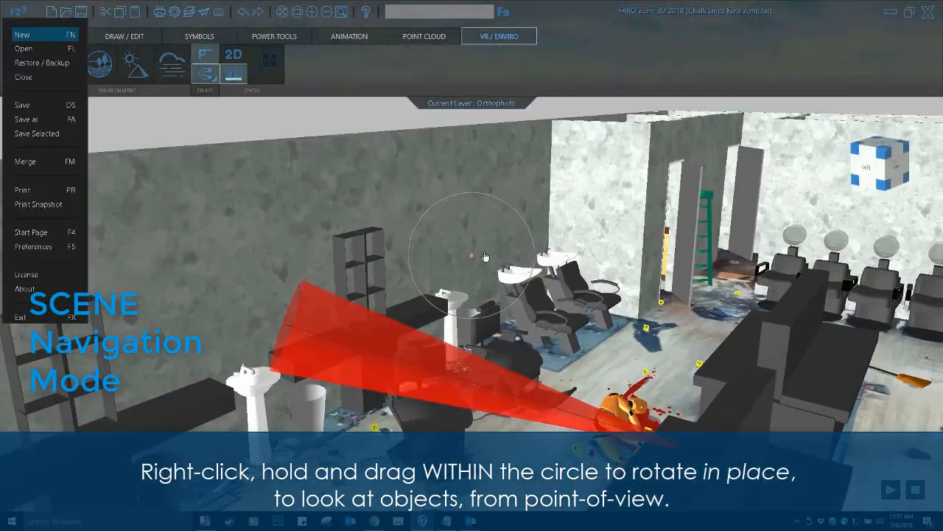